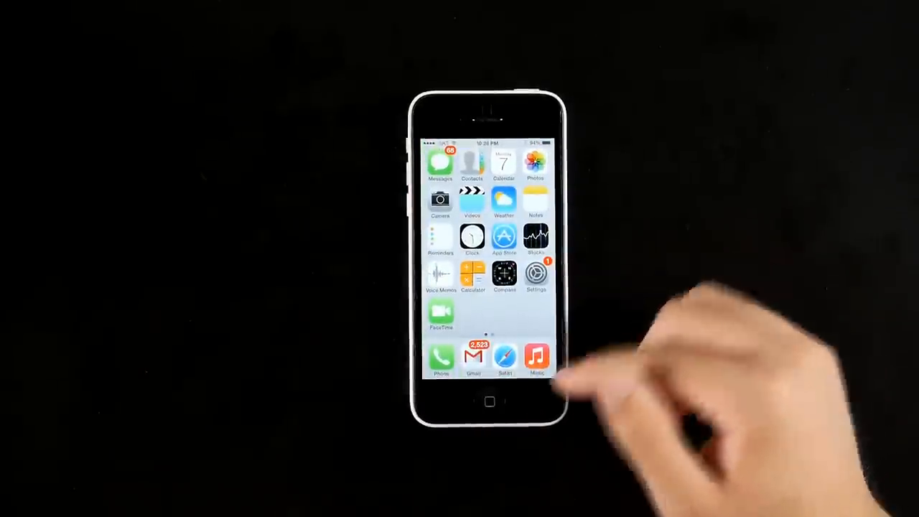
Step: Launch Camera from the home screen with PHOTO mode selected for stills
{"action": "left_click_drag", "start_coordinate": [491, 417], "coordinate": [491, 287]}
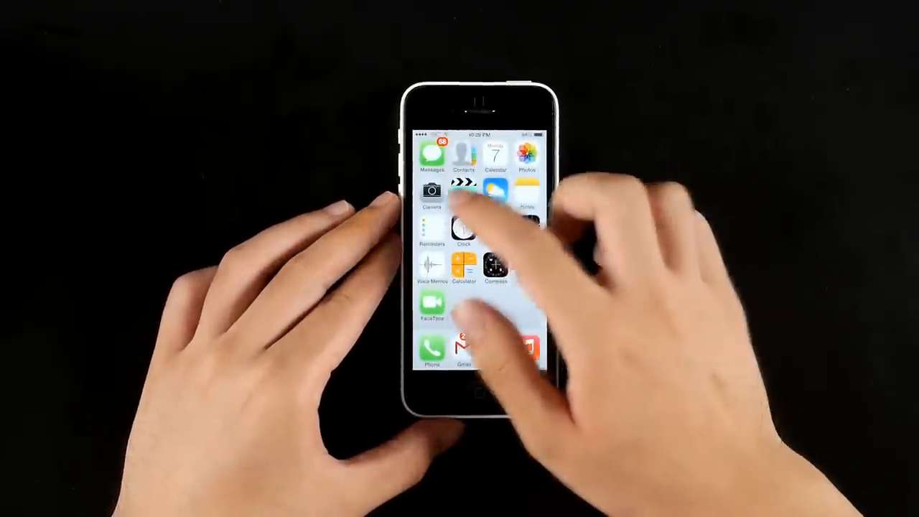
{"action": "left_click", "coordinate": [430, 194]}
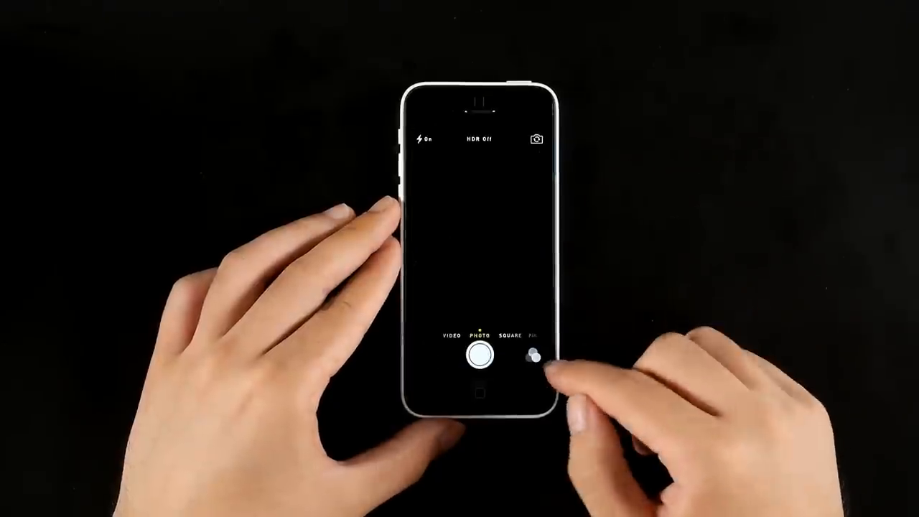
{"action": "left_click", "coordinate": [534, 357]}
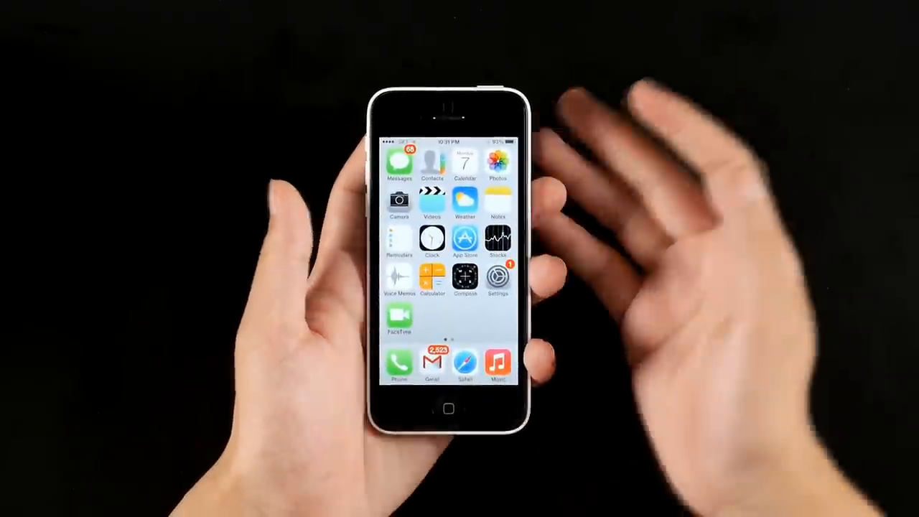
Step: Swipe 'slide to unlock' on the lock screen to return to the home screen
{"action": "scroll", "scroll_direction": "left", "scroll_amount": 3}
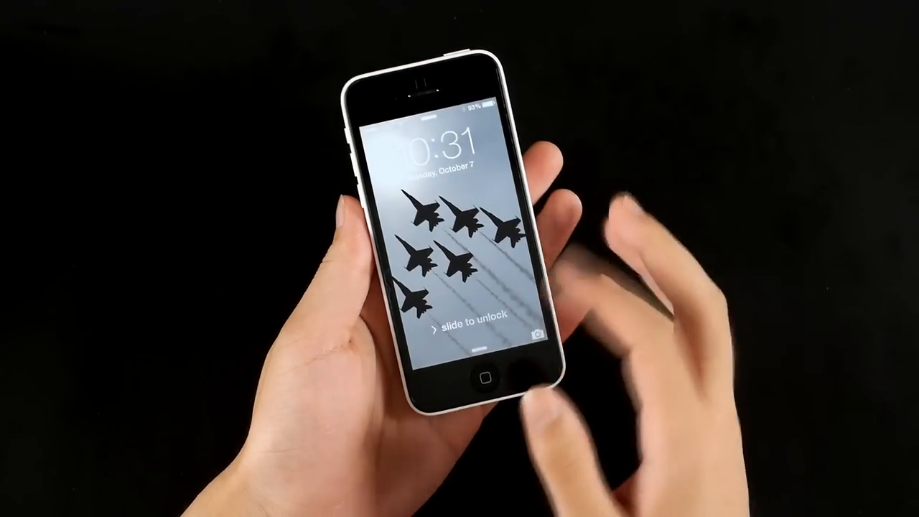
{"action": "left_click_drag", "start_coordinate": [438, 329], "coordinate": [546, 329]}
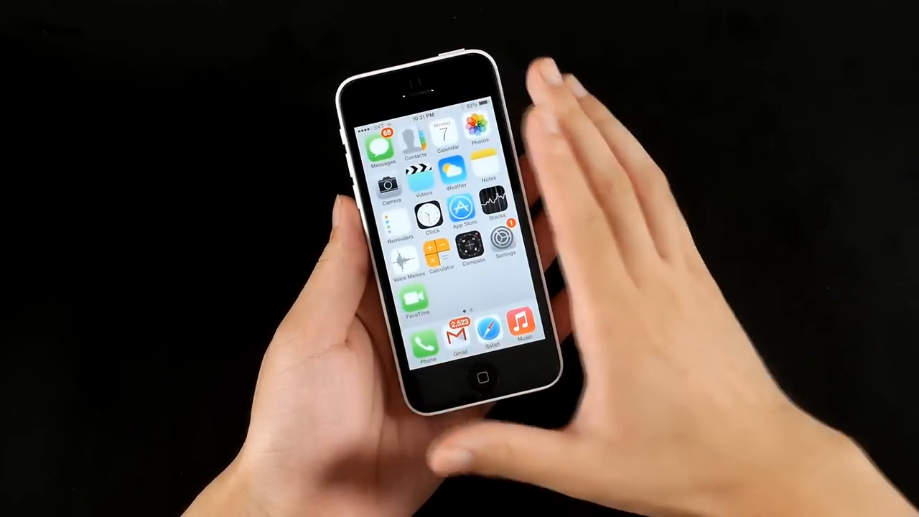